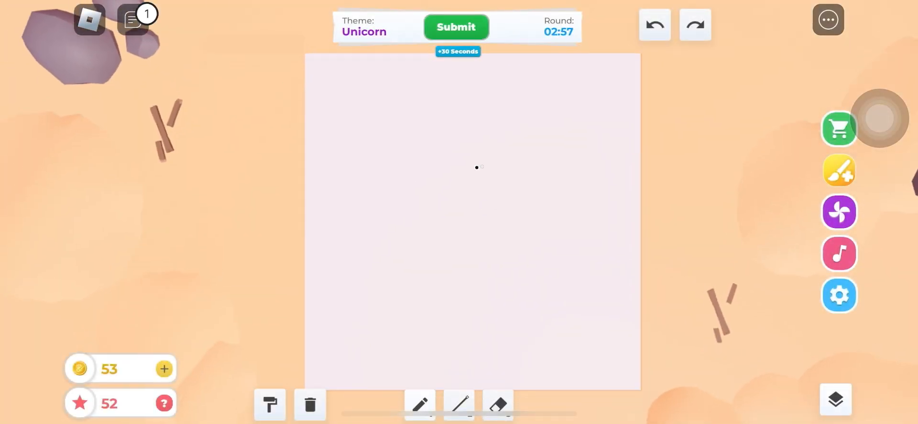
Step: Bucket-fill the canvas with the pale background colour and confirm, erasing the stray dot
click(270, 405)
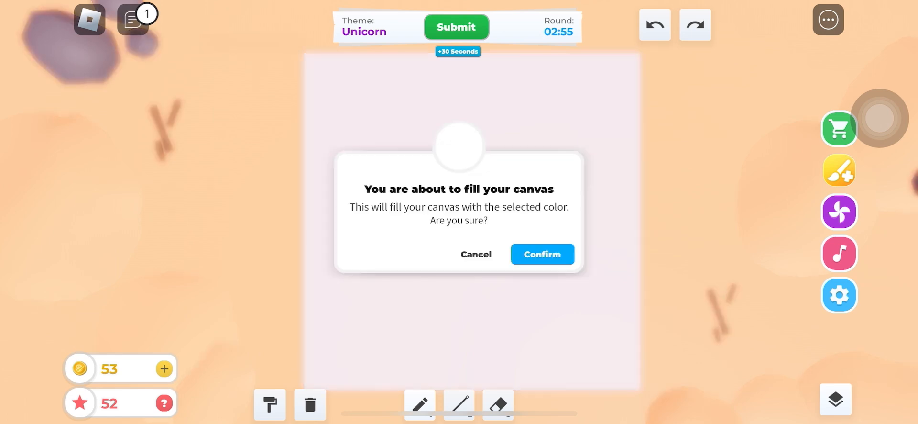
click(541, 254)
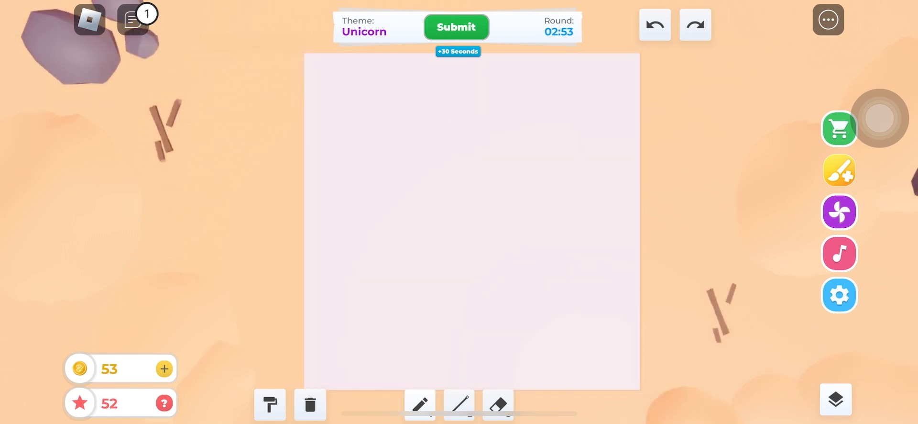
Step: Draw the black stick-figure unicorn with the pencil and shade its horn pale yellow
click(419, 404)
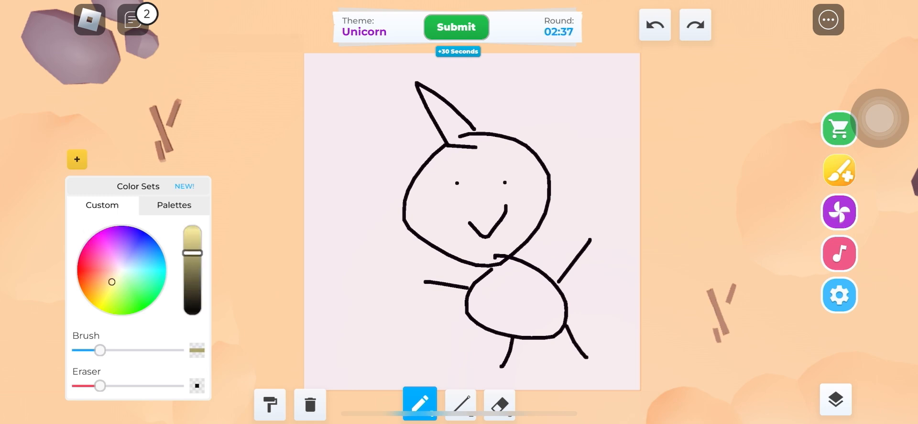
drag(421, 88, 463, 132)
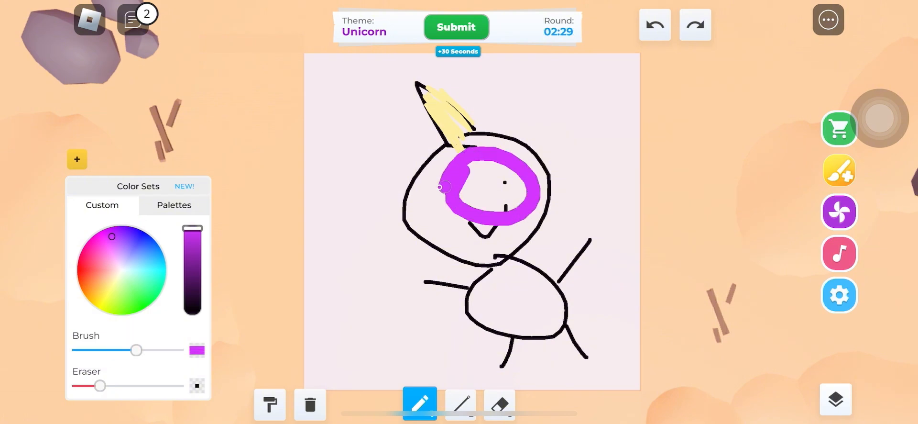
Step: Paint the unicorn's head purple and fill its round body with cyan
drag(441, 186, 533, 224)
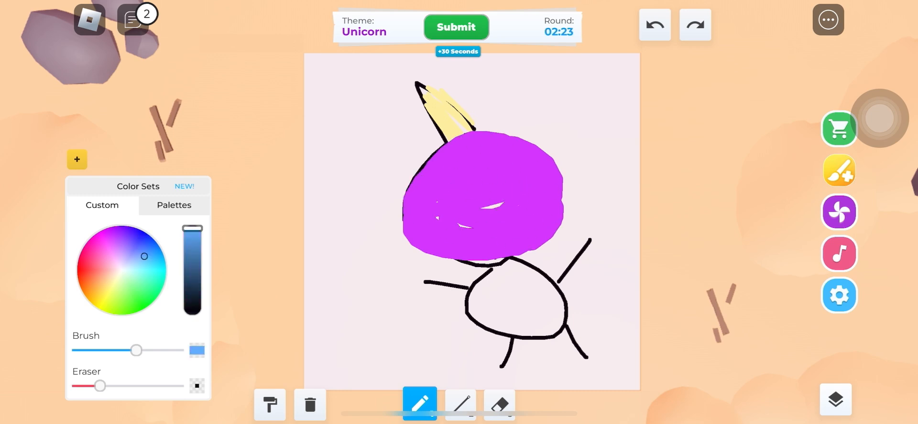
drag(193, 235, 193, 269)
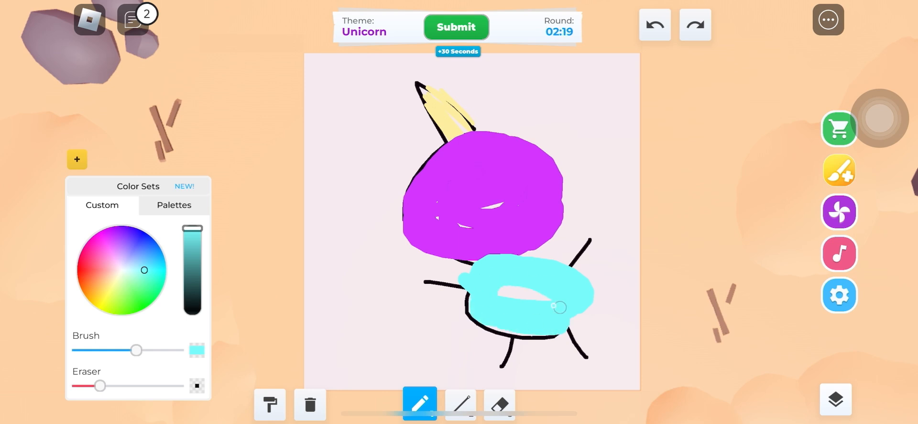
drag(559, 307, 501, 293)
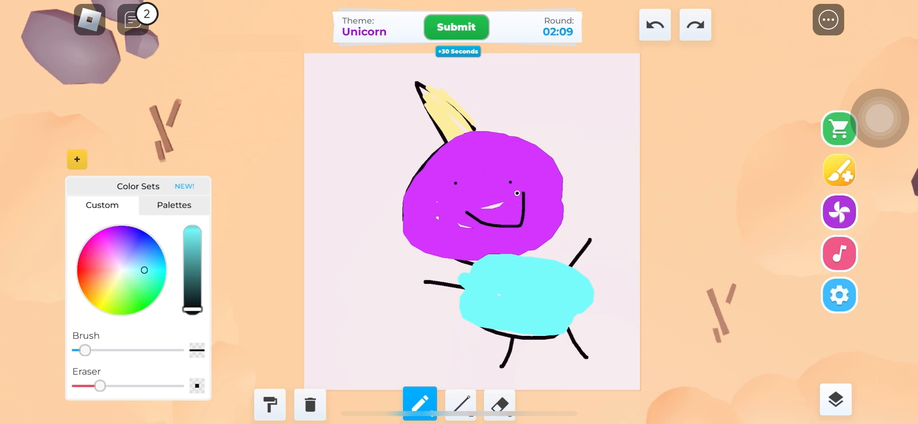
Step: Scrawl black letters across the top and middle of the drawing, then submit it
drag(328, 105, 510, 105)
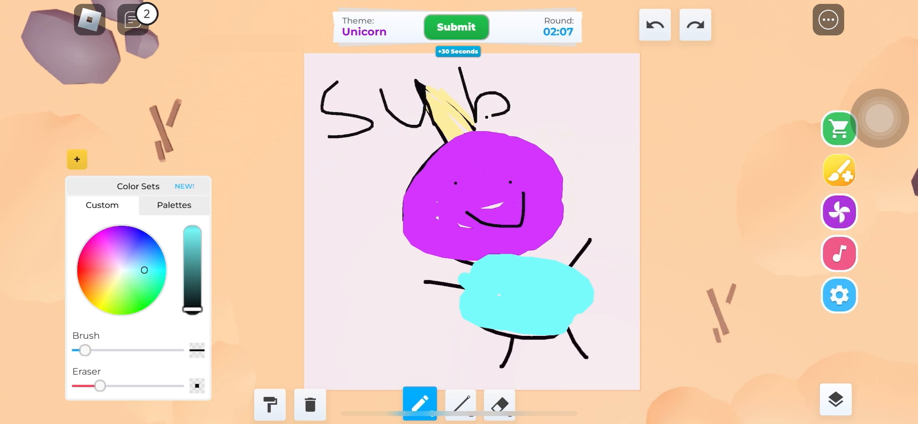
drag(364, 169, 410, 199)
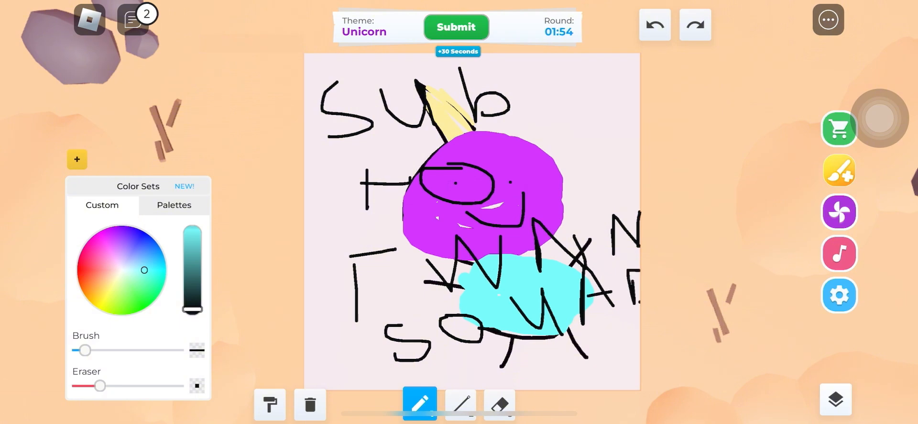
drag(328, 246, 386, 245)
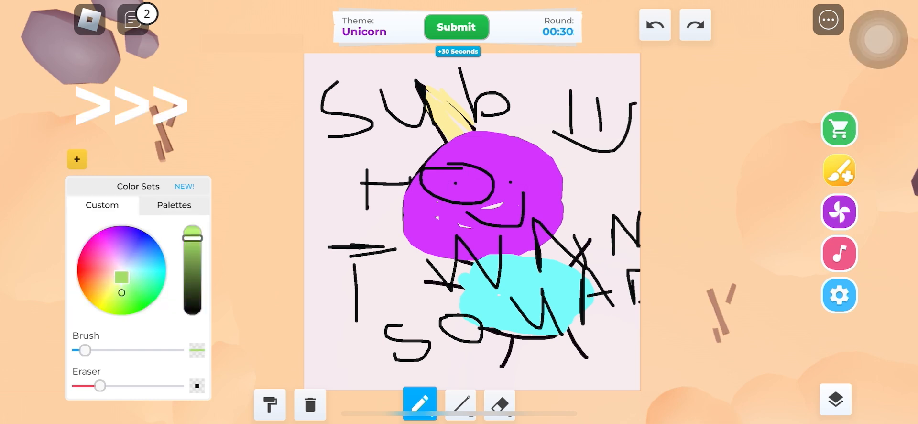
click(153, 270)
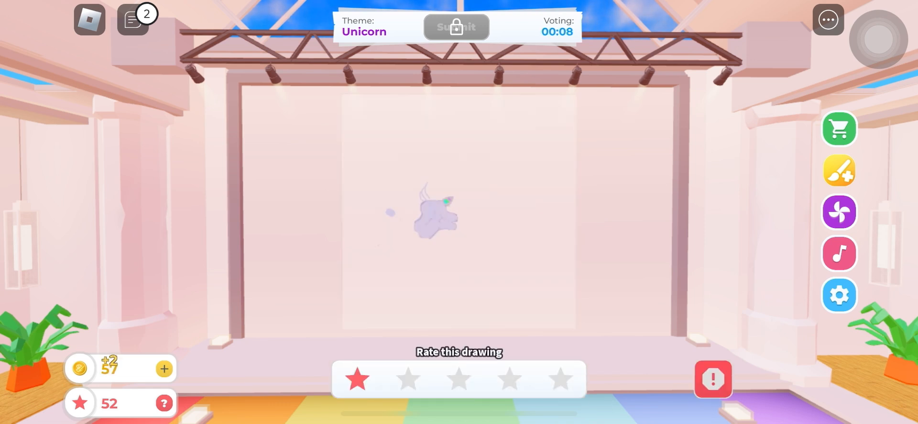
Step: Rate the first faint unicorn drawing one star under 'Rate this drawing'
click(408, 379)
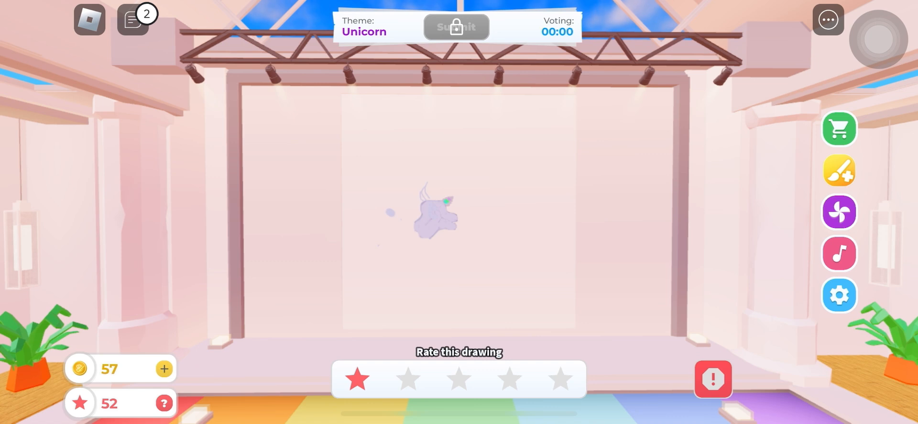
click(357, 378)
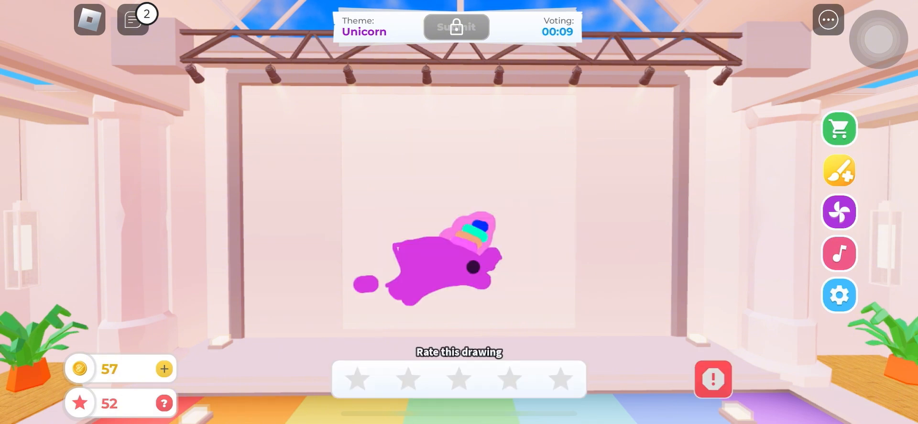
Step: Give the purple rainbow-maned creature a two-star rating
click(407, 379)
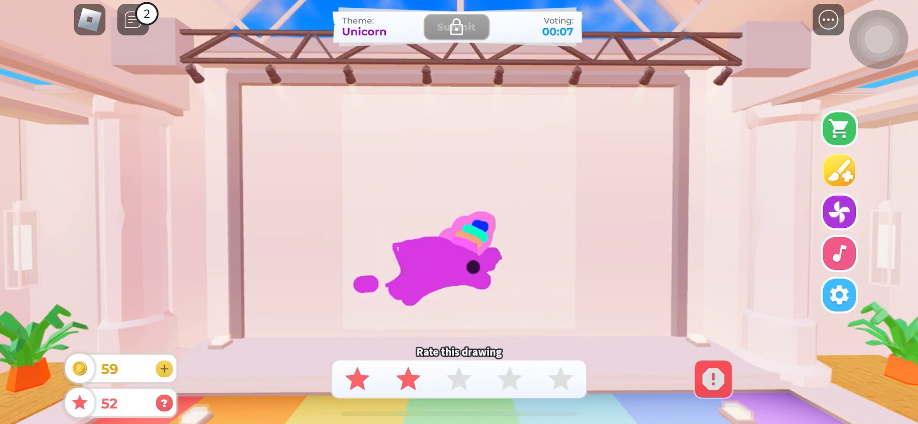